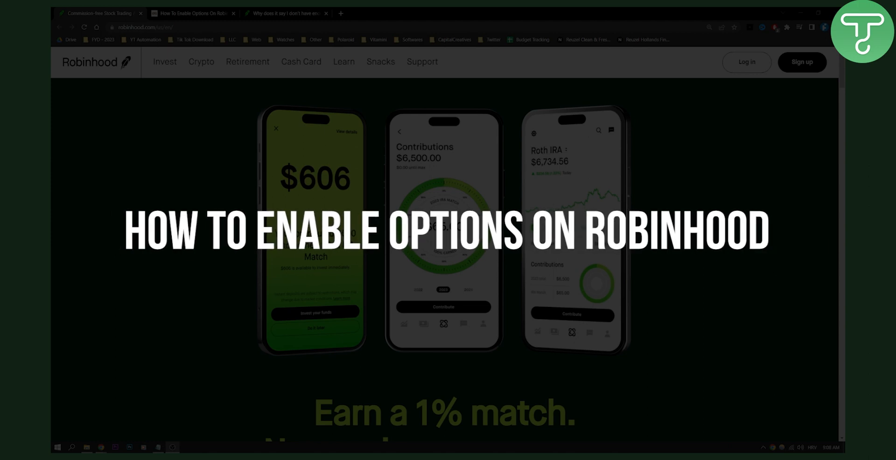
Switch to the WealthQuint 'How To Enable Options On Robinhood' article tab
left_click(199, 14)
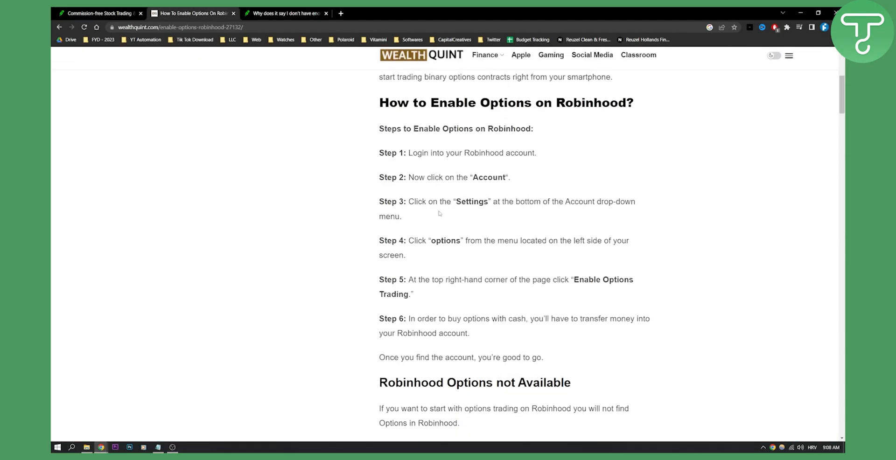
scroll("down", 3)
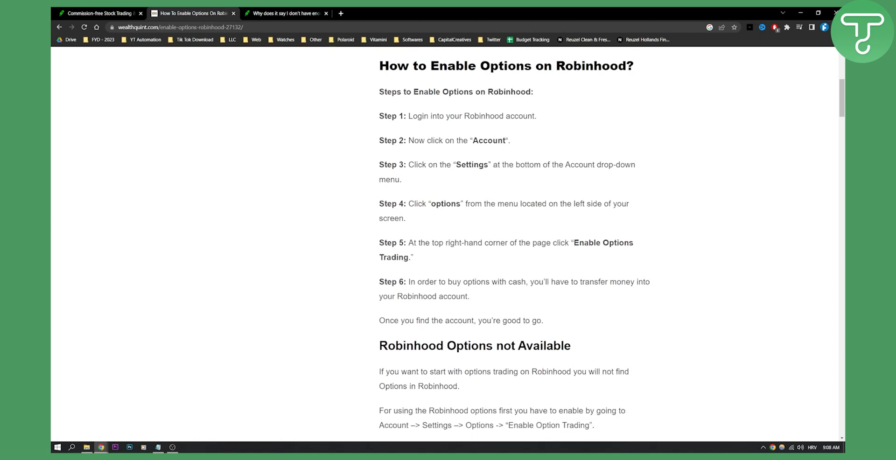
mouse_move(446, 80)
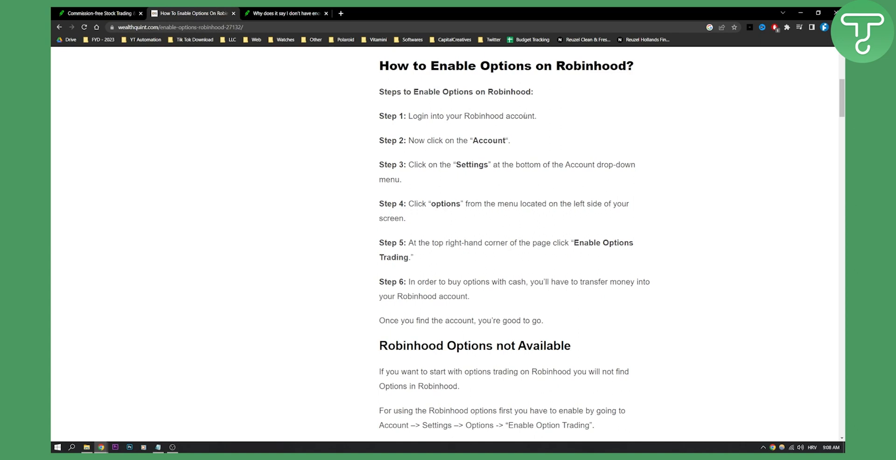
mouse_move(529, 114)
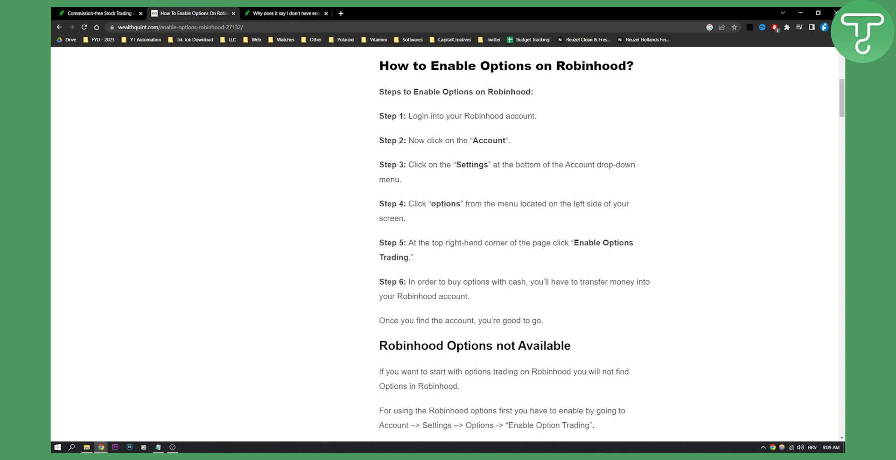
mouse_move(298, 271)
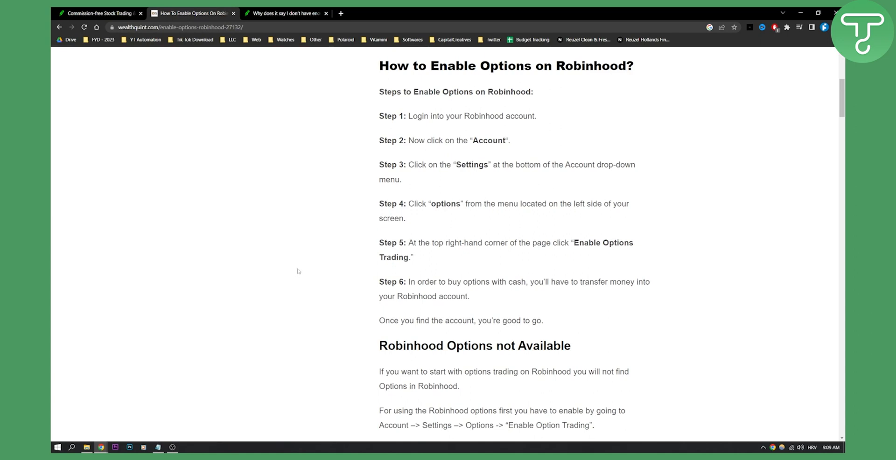
mouse_move(682, 300)
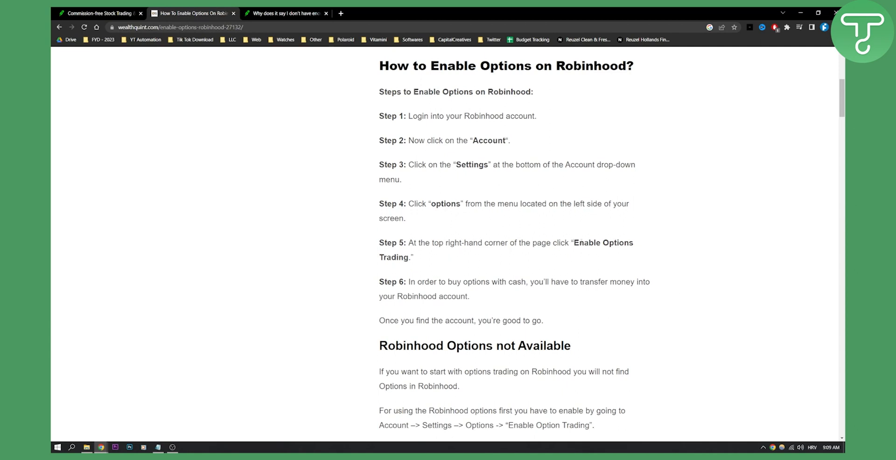
mouse_move(437, 292)
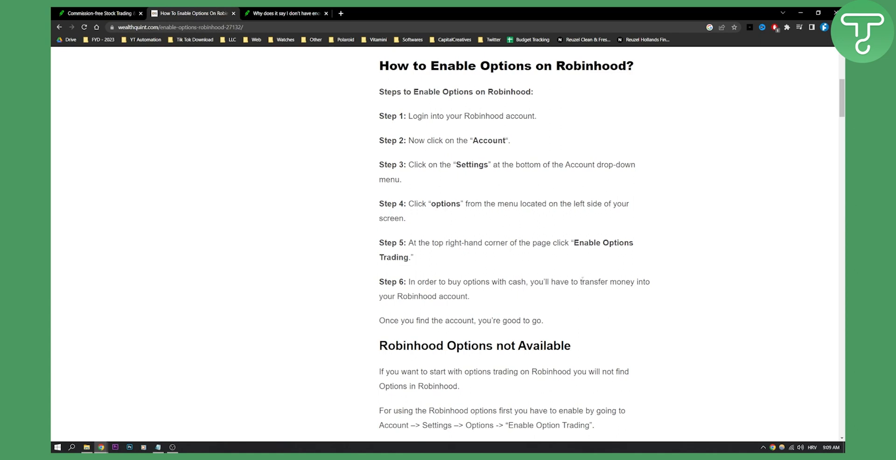
mouse_move(477, 296)
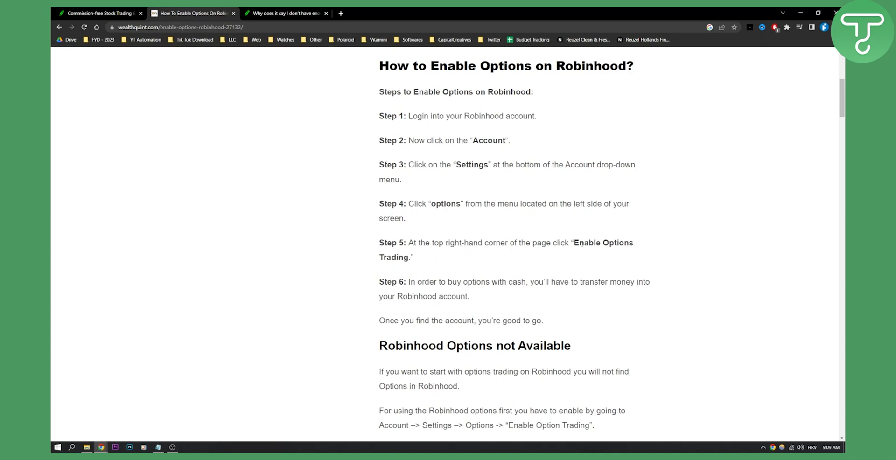
mouse_move(482, 259)
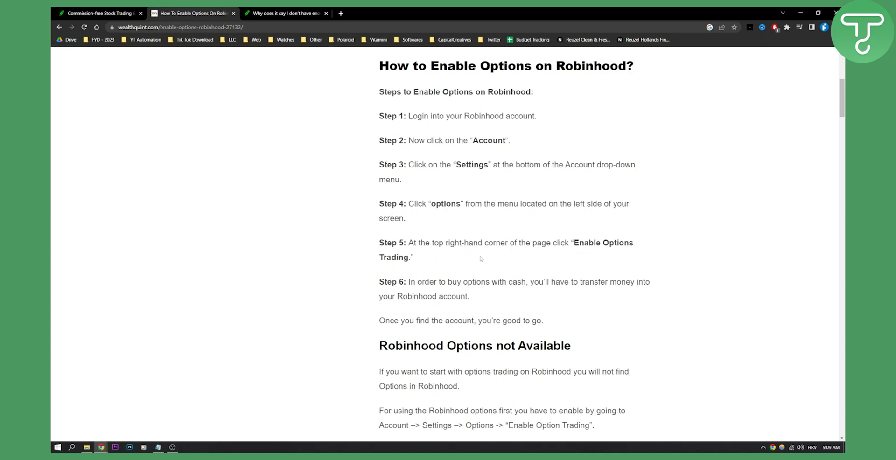
Finish skimming the guide and switch to Robinhood's 'not enough investment experience' help article
scroll("down", 3)
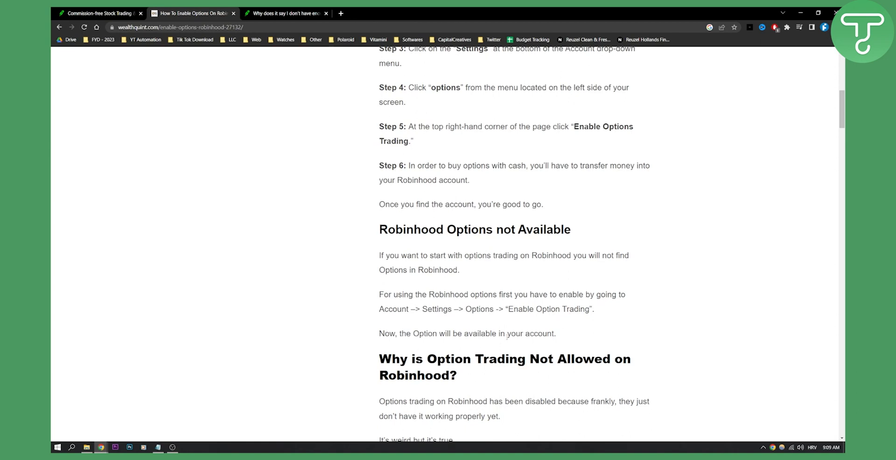
left_click(291, 13)
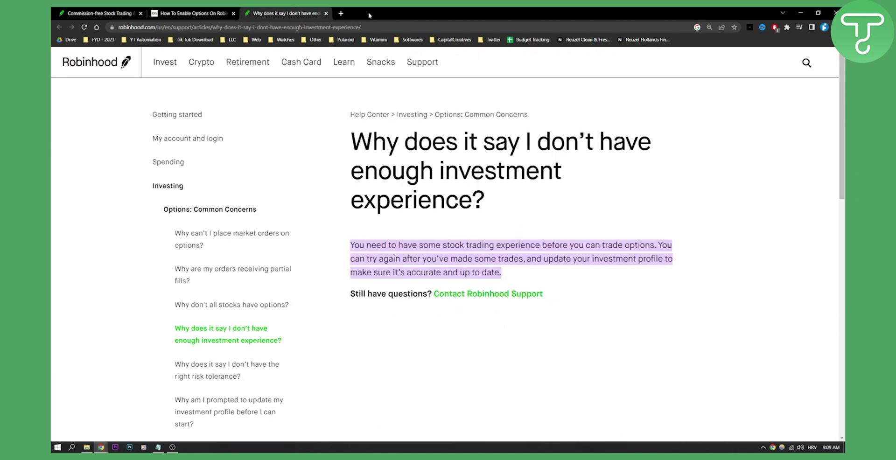